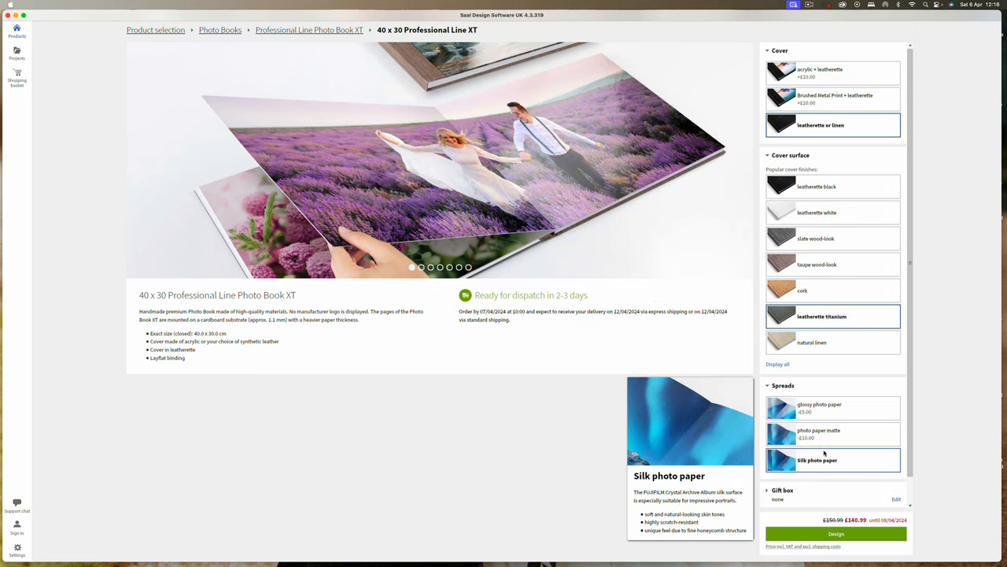
Start designing the 40x30 Professional Line Photo Book with silk photo paper
click(836, 534)
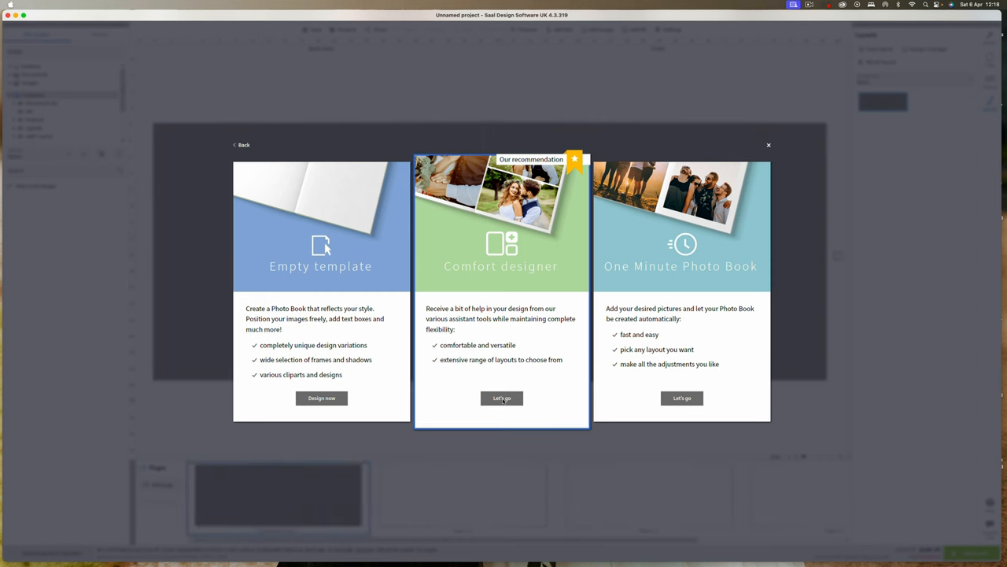
Choose the Comfort designer mode and skip the design themes
click(501, 398)
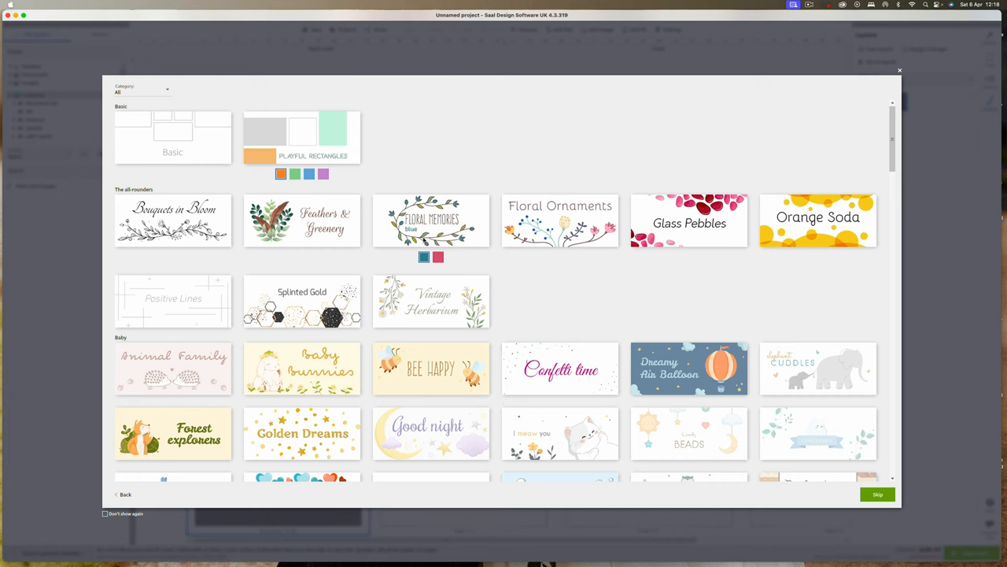
scroll(down, 3)
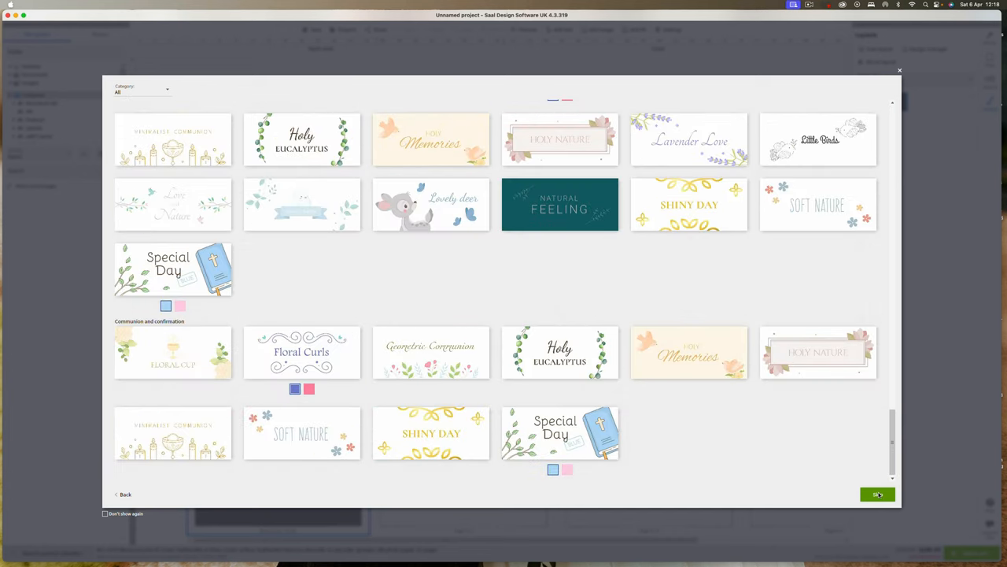
click(877, 494)
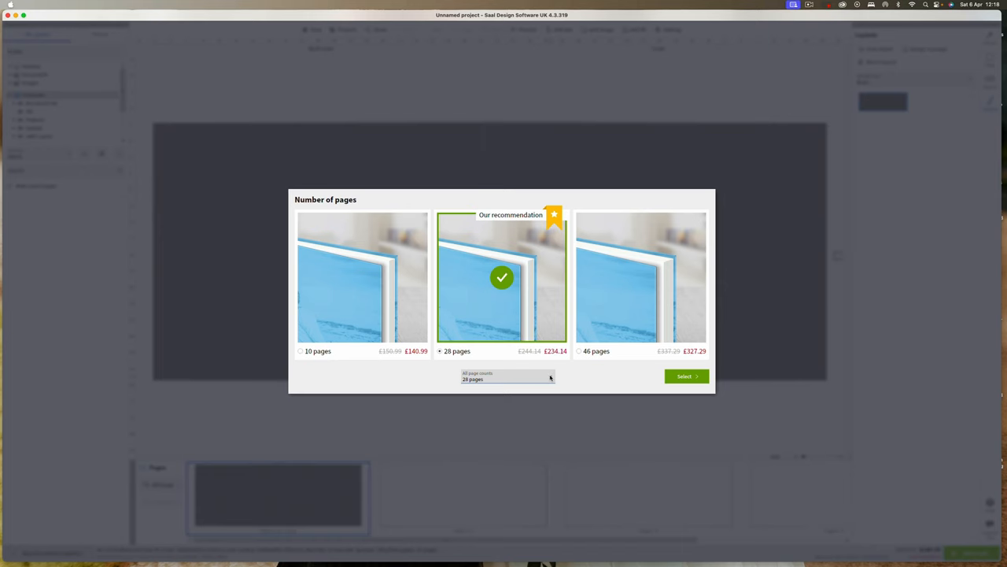
Set the book to 36 pages and place photos using a new layout
click(507, 376)
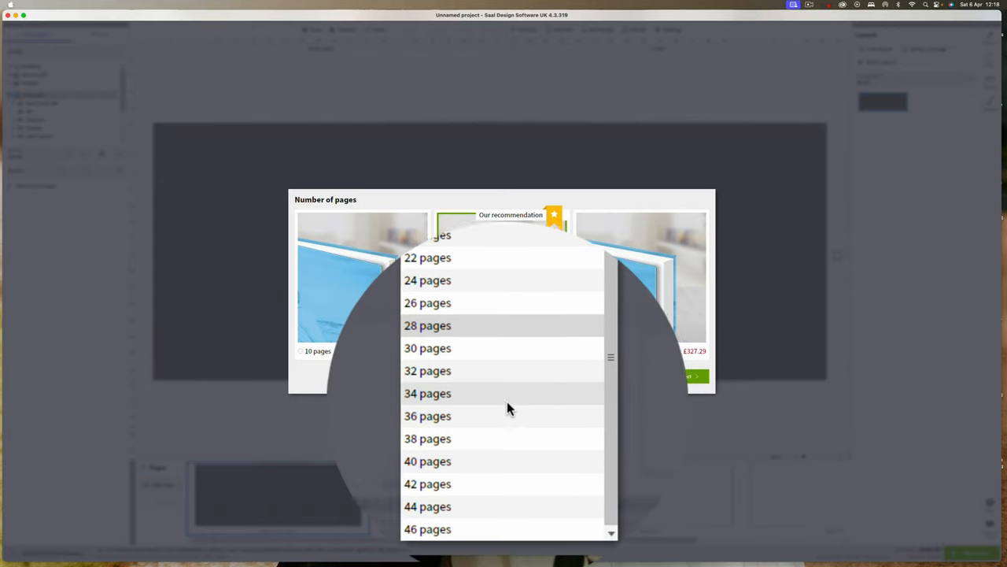
click(427, 415)
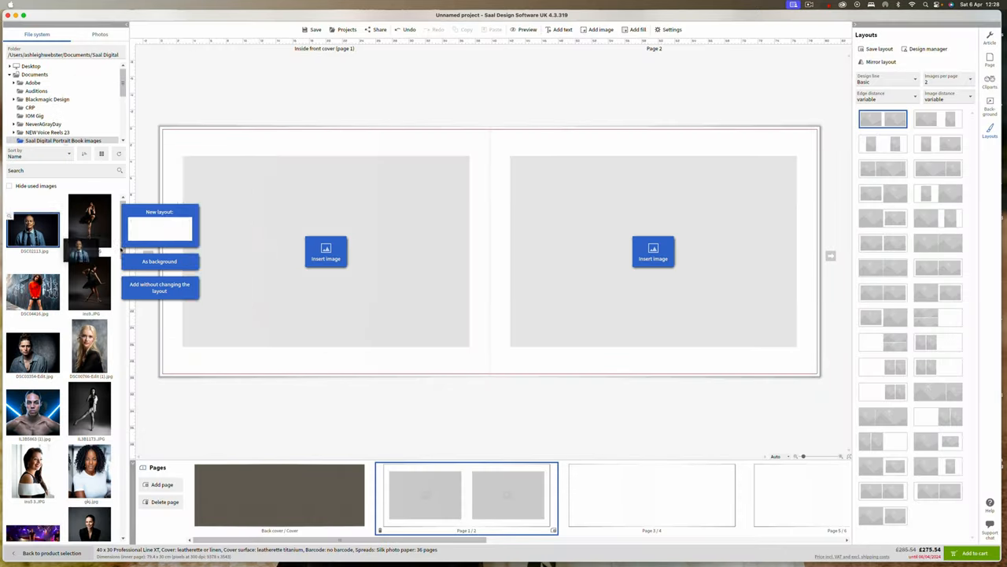
click(159, 287)
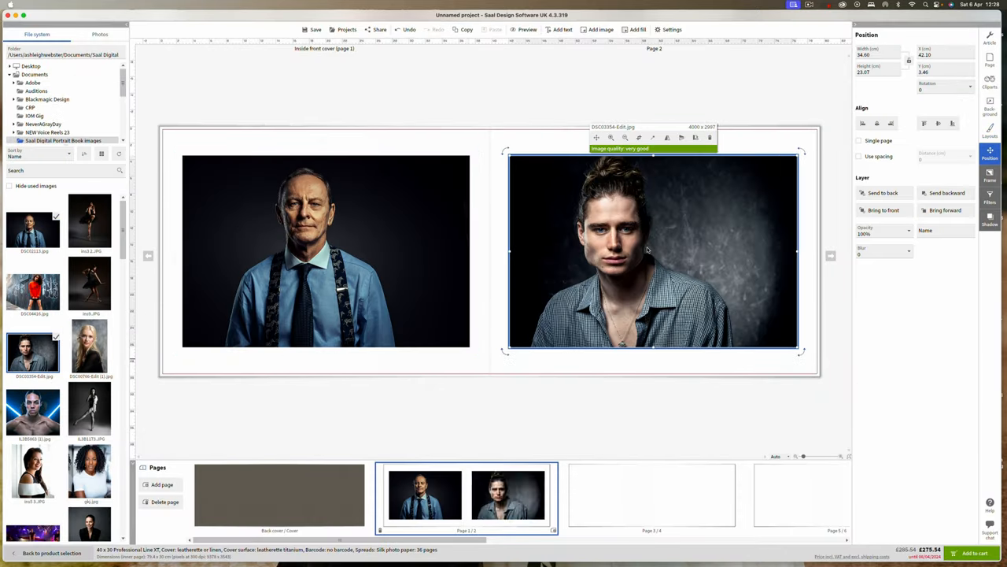